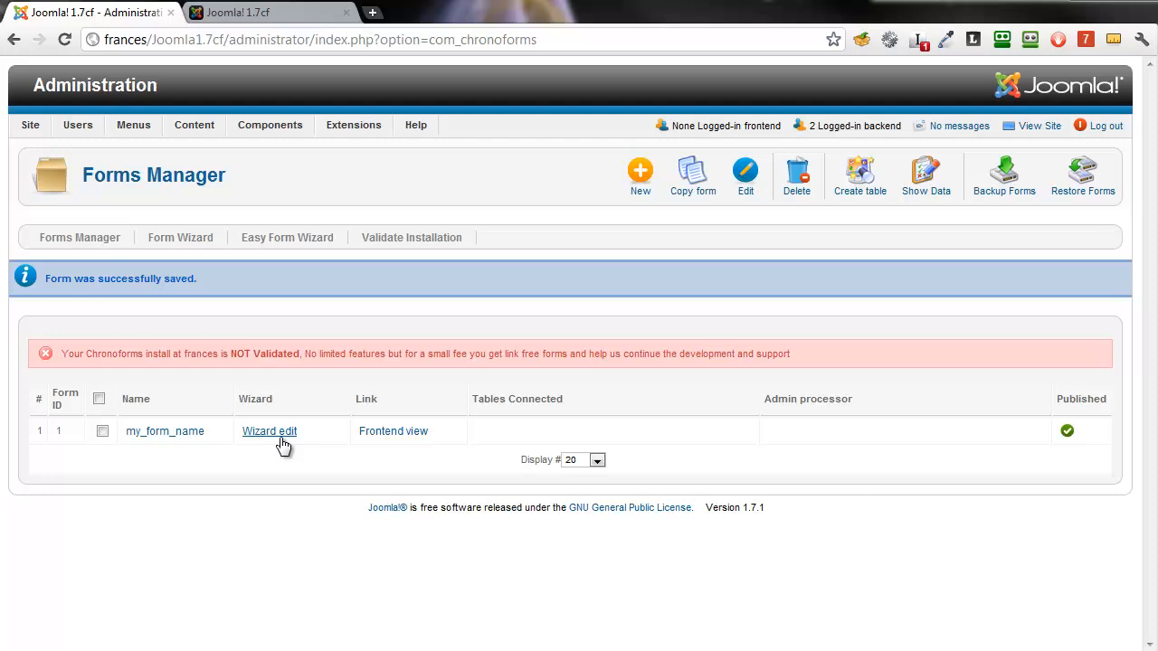
Open the form my_form_name for editing in the Form Wizard
left_click(268, 430)
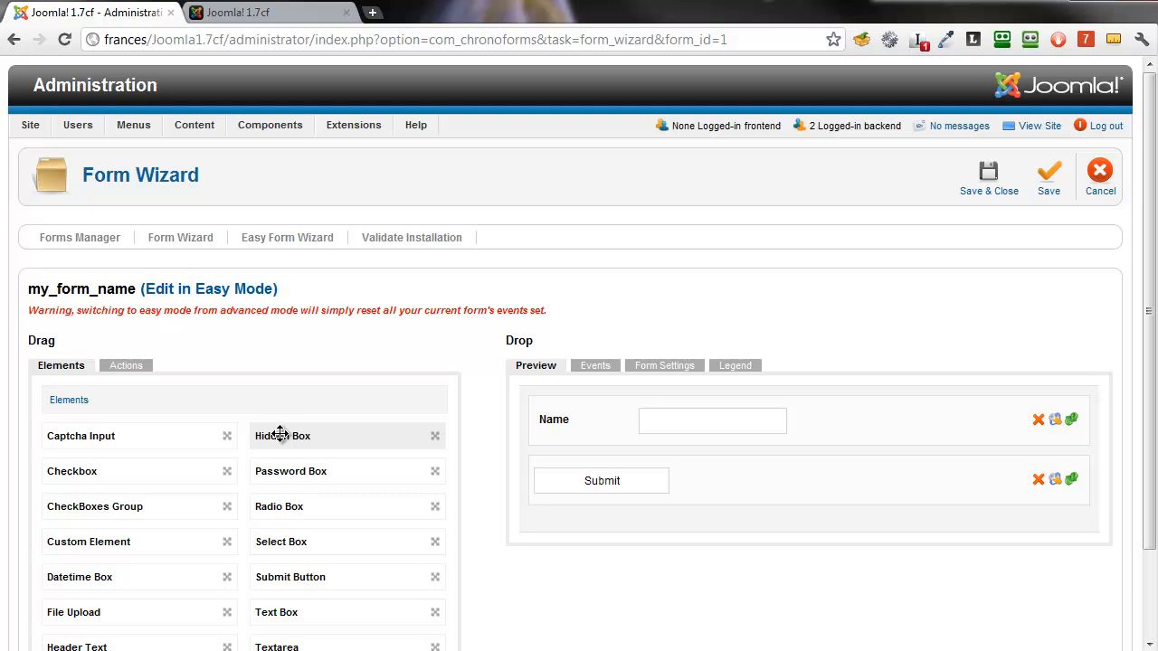
mouse_move(188, 435)
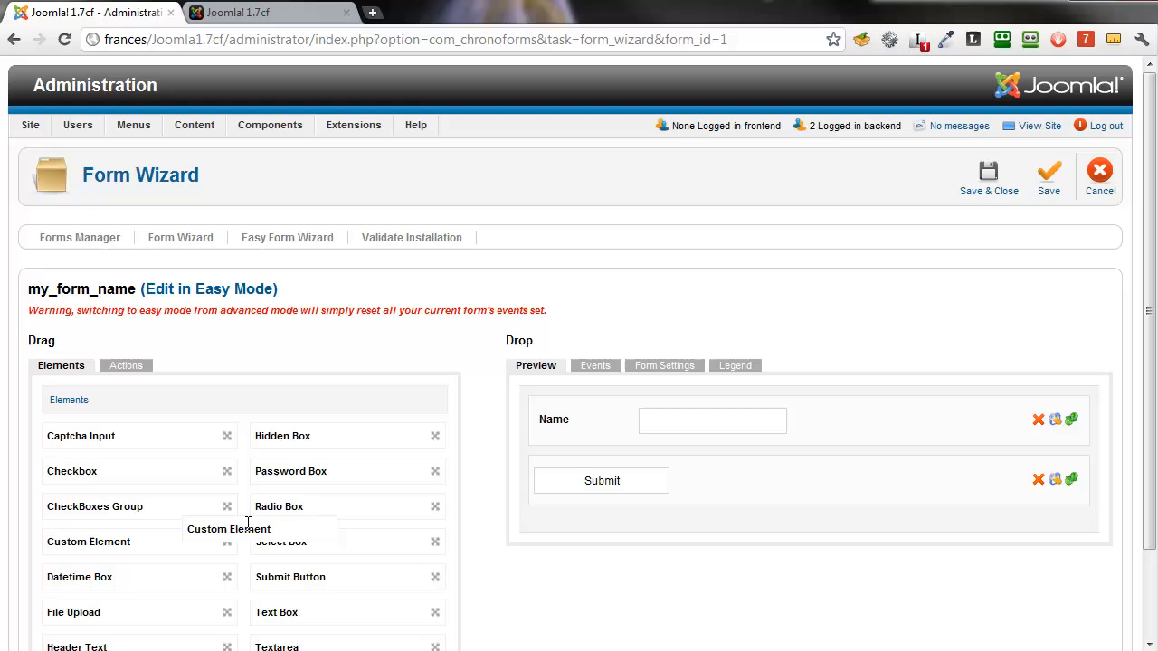
Add a Custom Element between Name and Submit with code {ReCaptcha} and apply its settings
left_click_drag(87, 541, 684, 532)
type("{ReC")
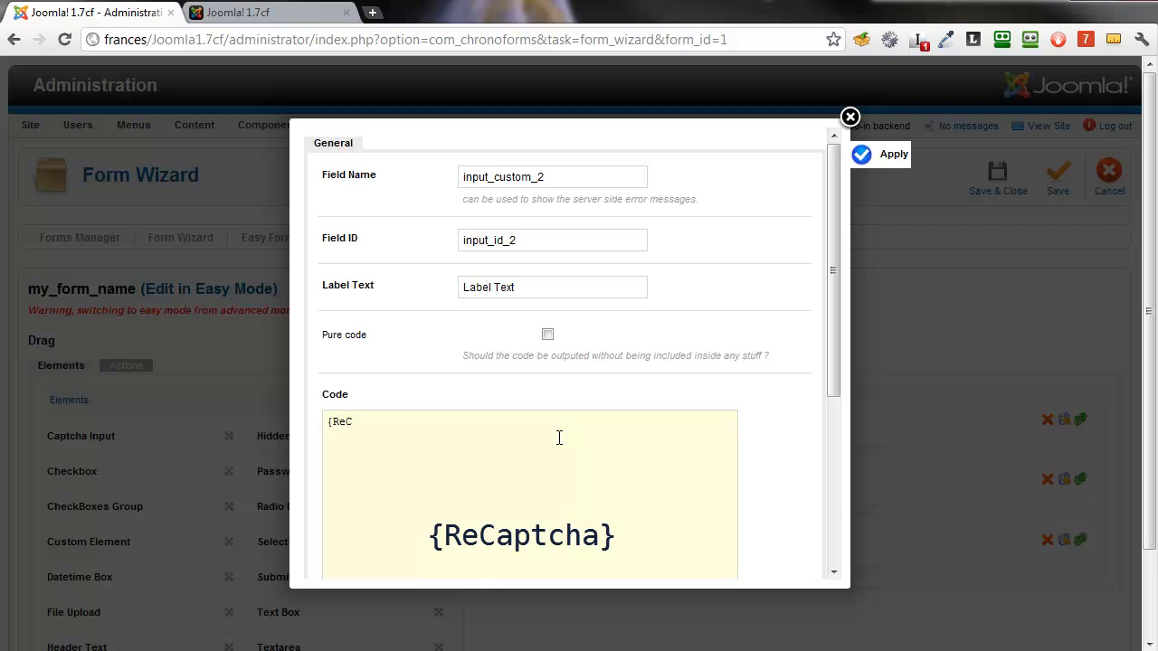
type("aptcha")
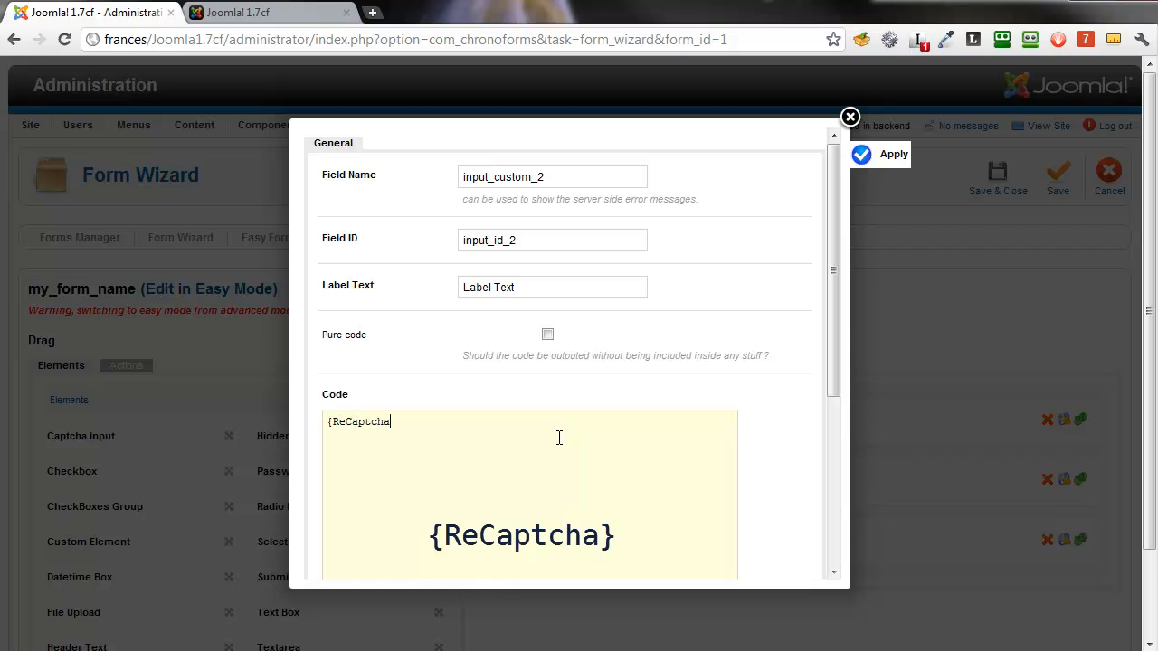
type("}")
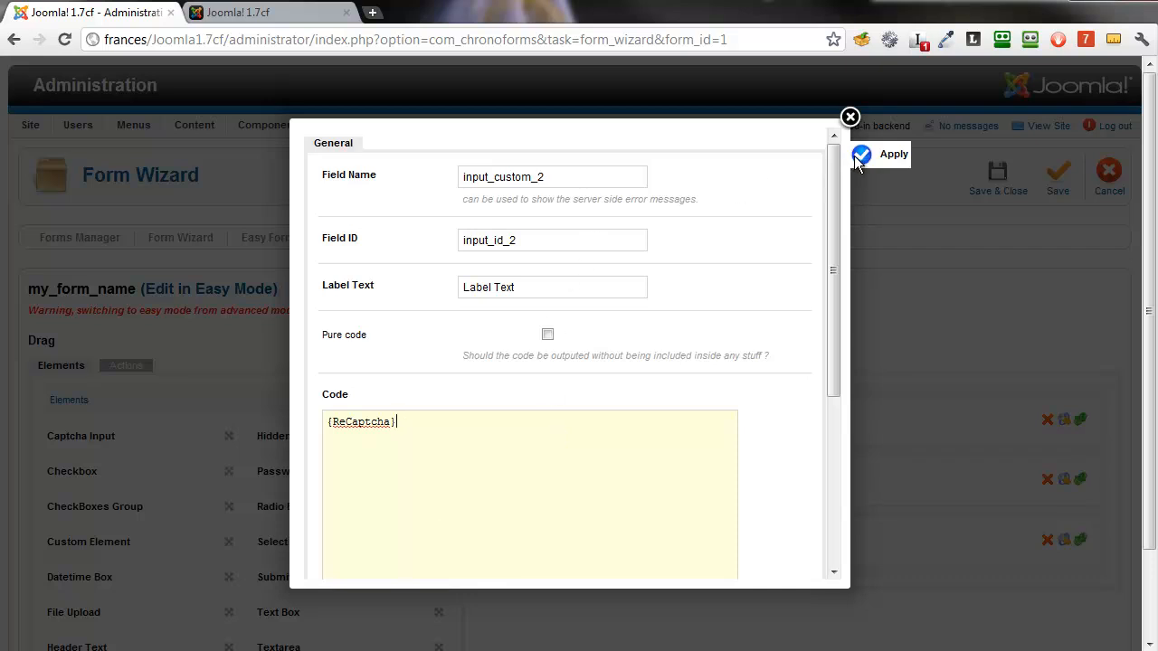
left_click(892, 153)
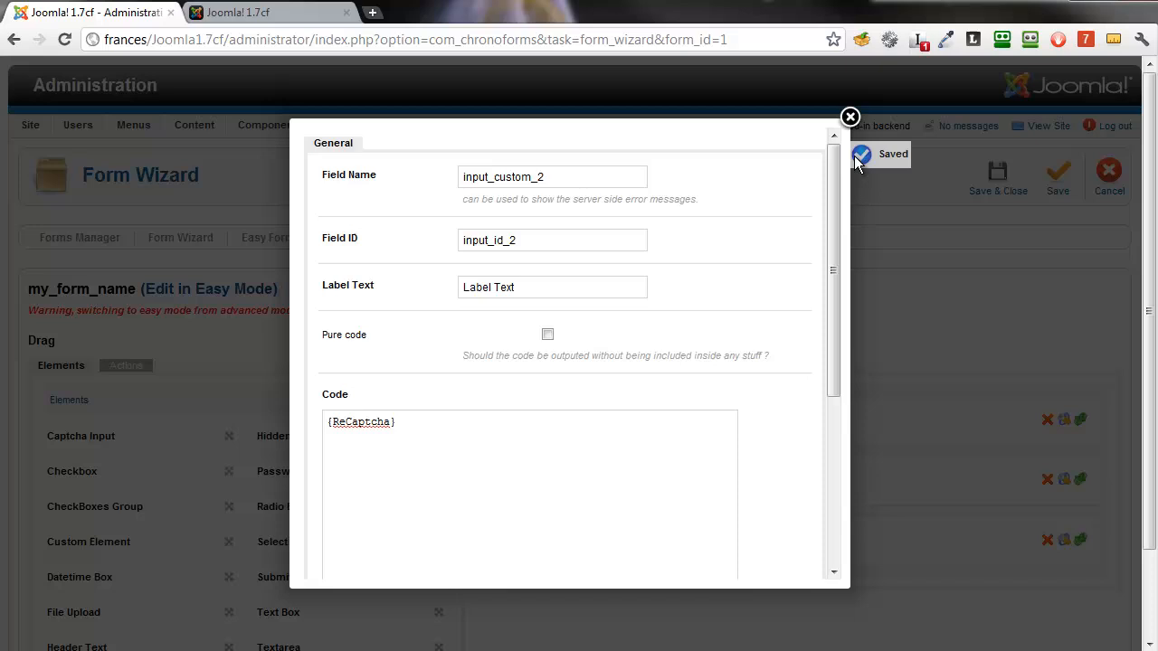
left_click(850, 116)
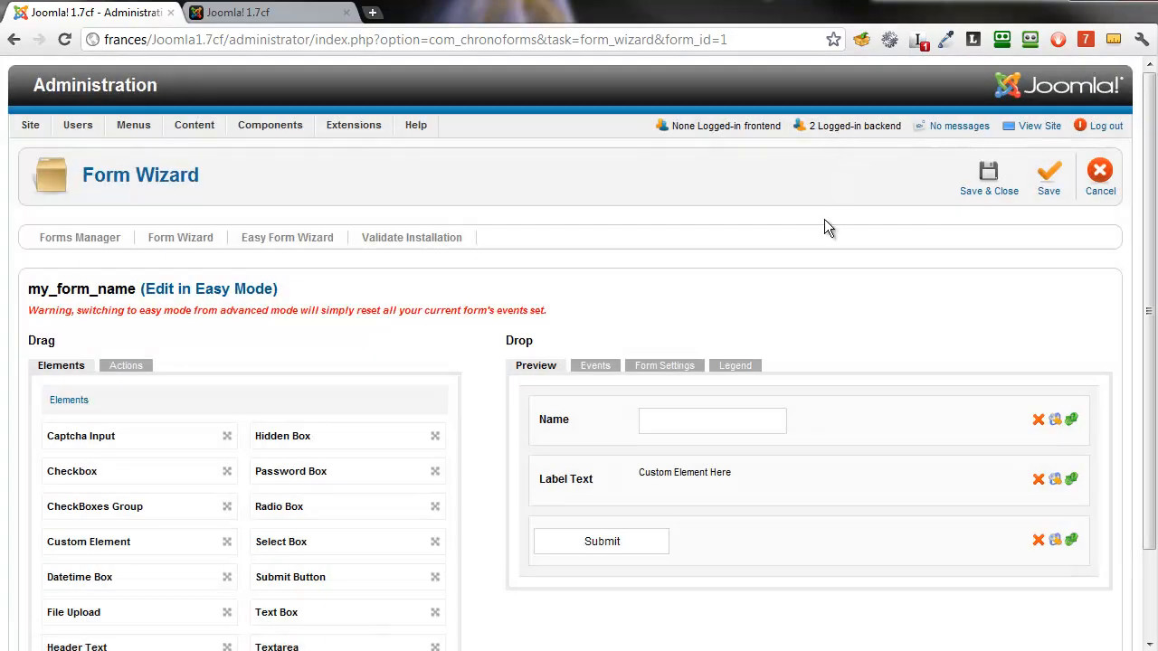
mouse_move(877, 419)
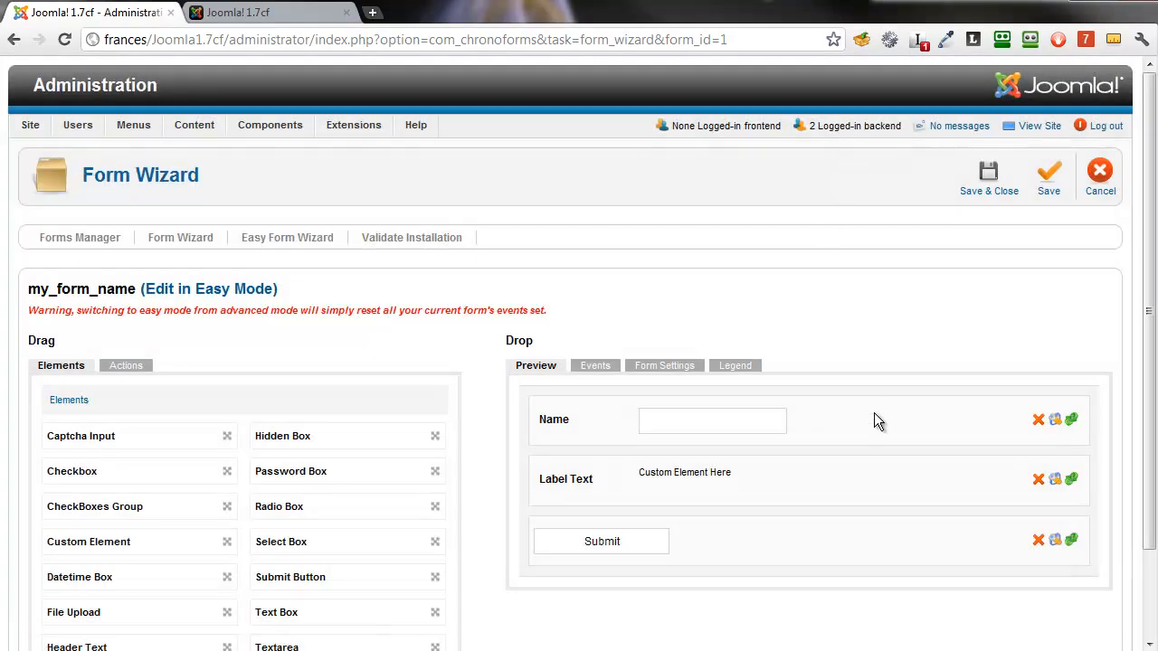
mouse_move(596, 365)
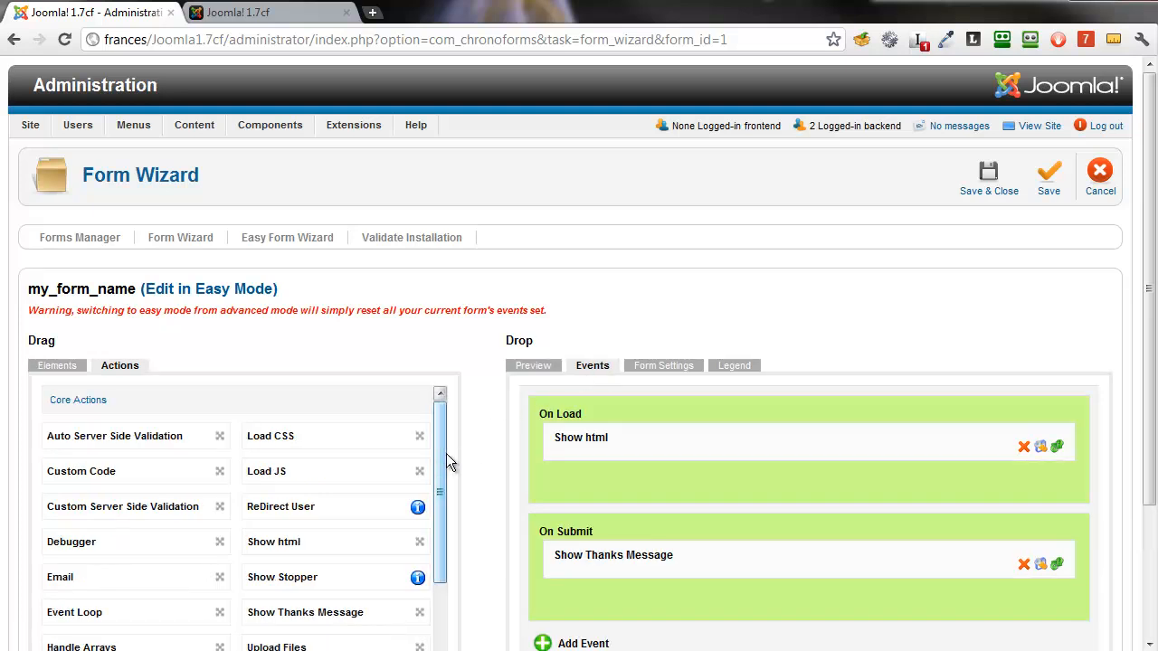
Add Load ReCaptcha to On Load and Check ReCaptcha to On Submit, then expand the core actions
scroll("down", 3)
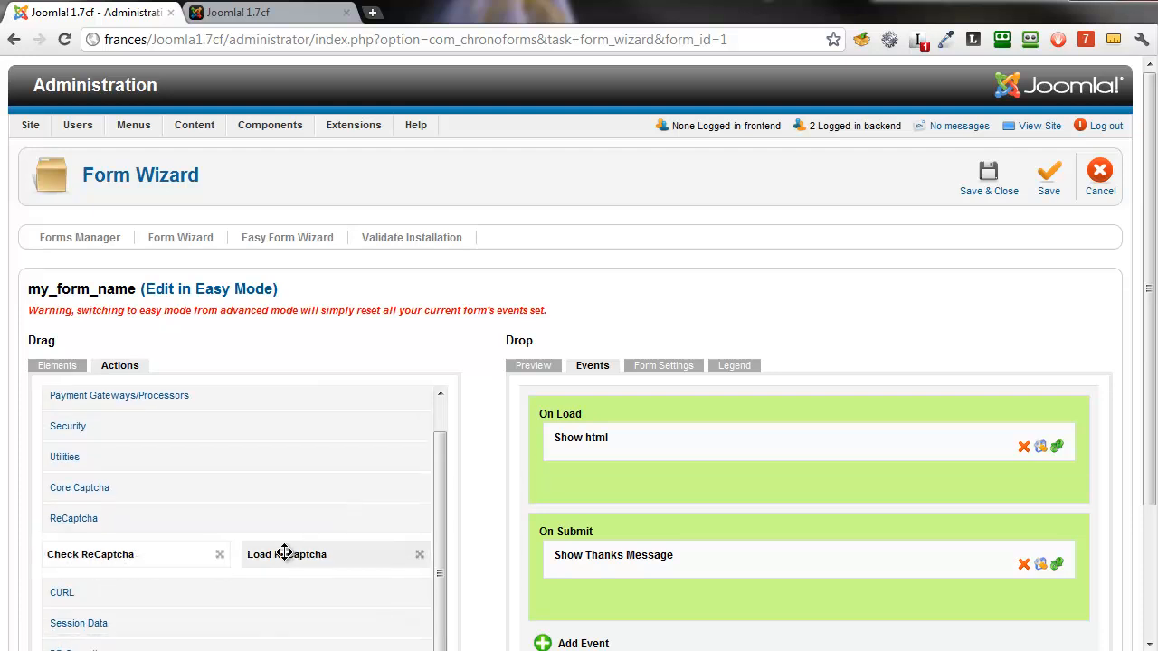
left_click_drag(286, 553, 805, 485)
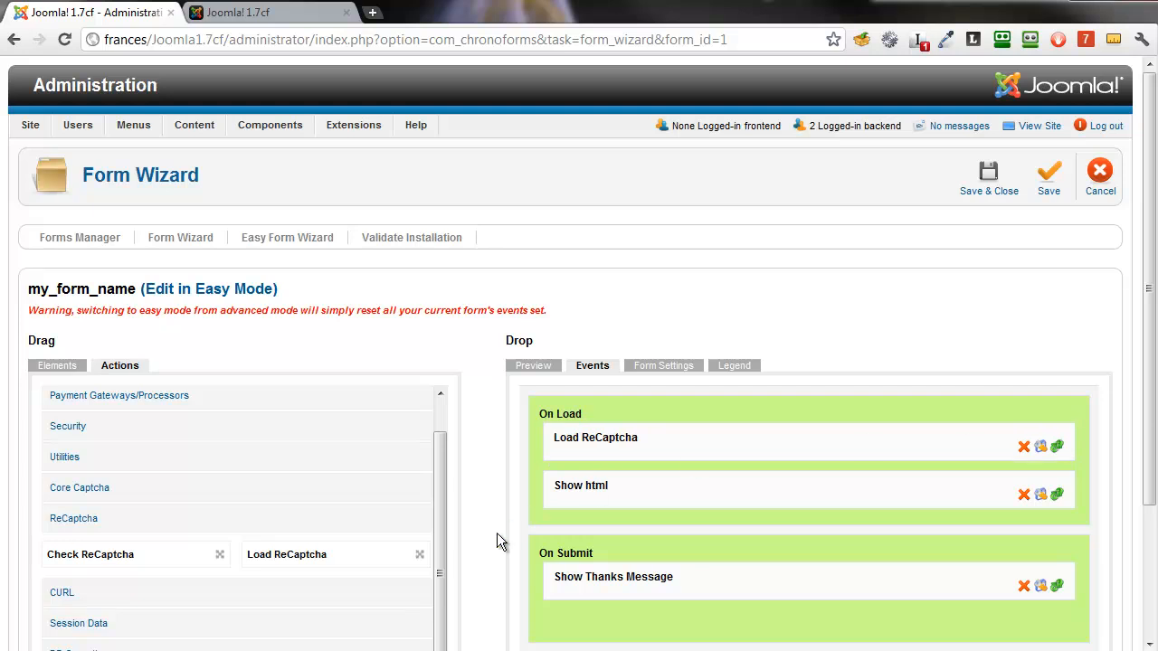
left_click_drag(90, 553, 597, 615)
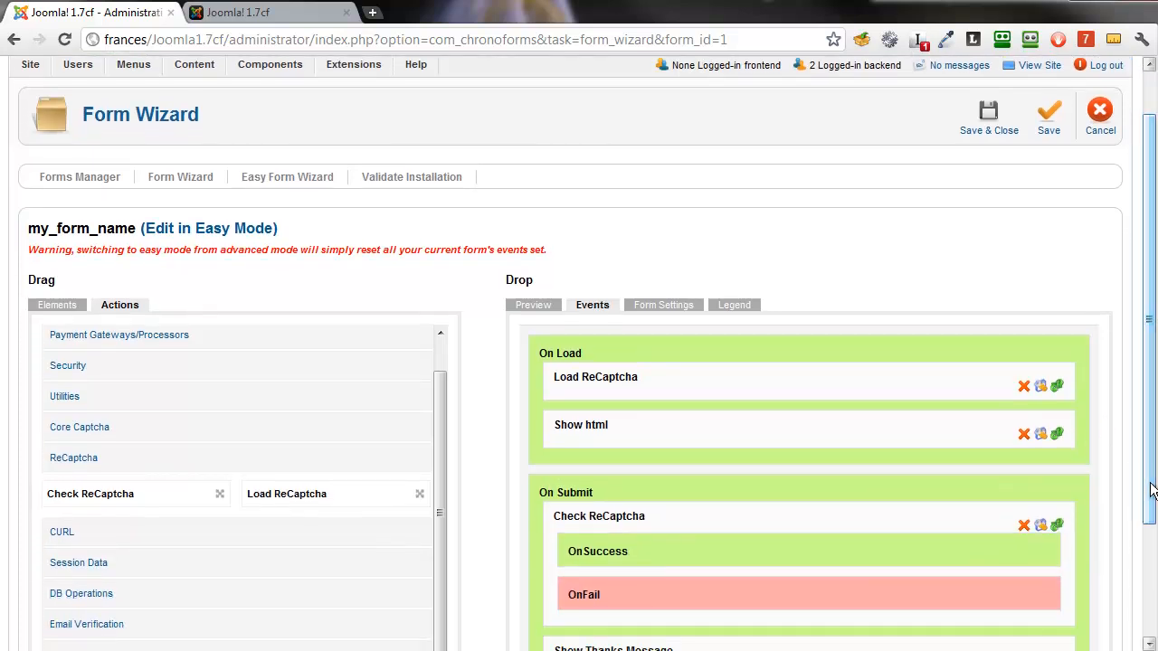
scroll("up", 3)
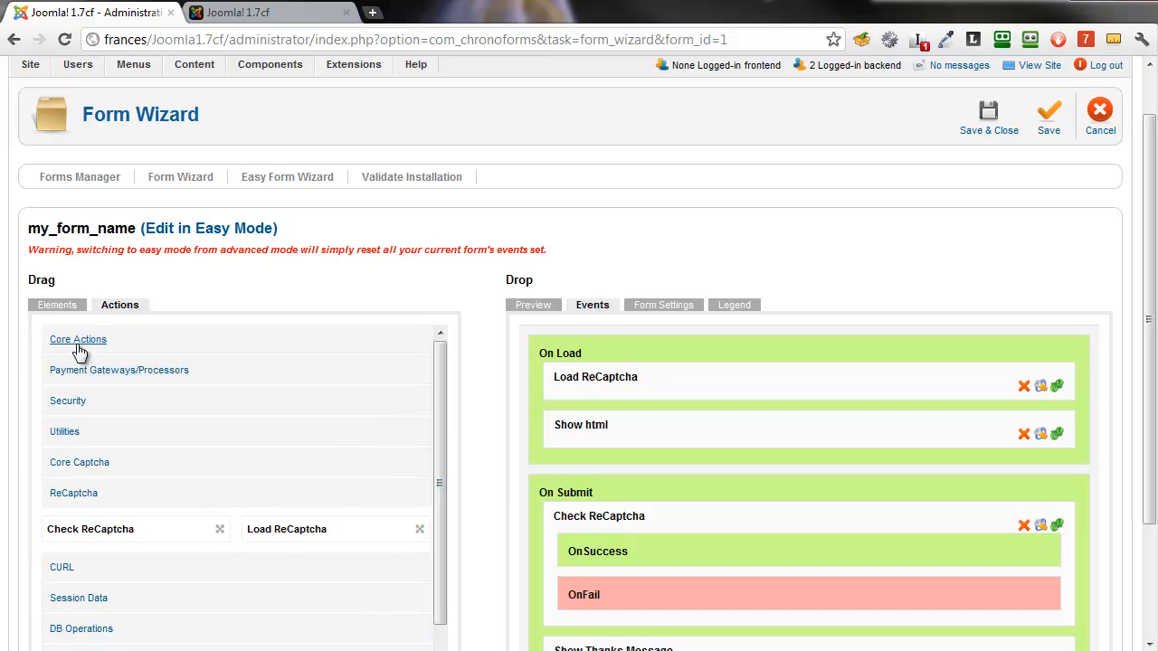
left_click(77, 340)
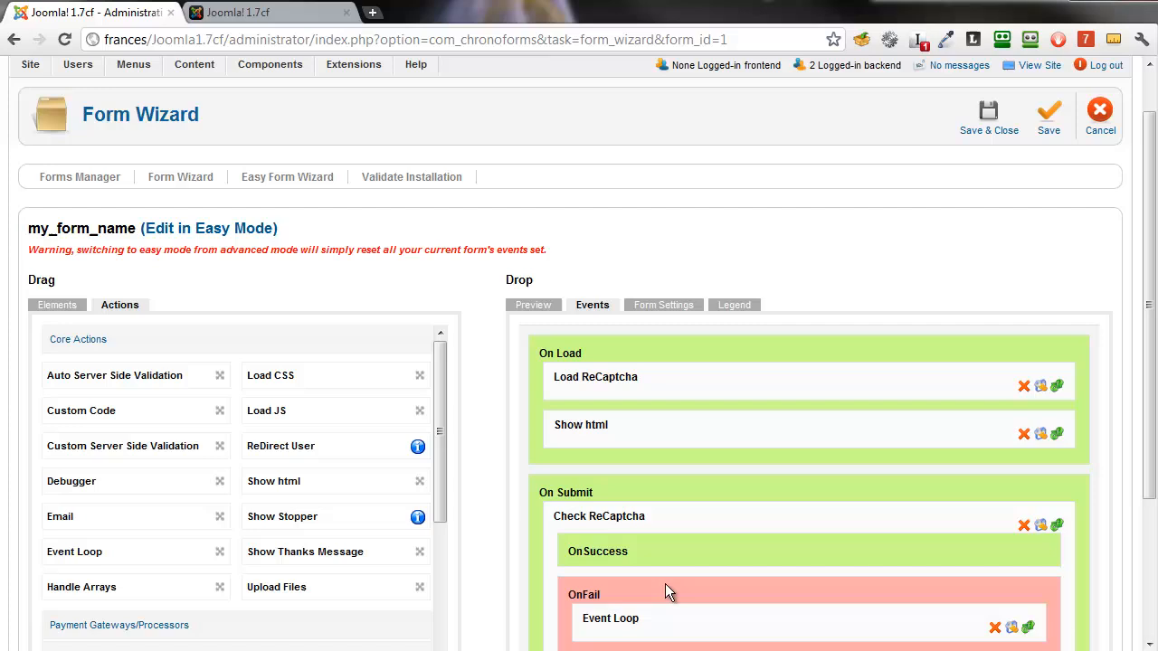
mouse_move(730, 378)
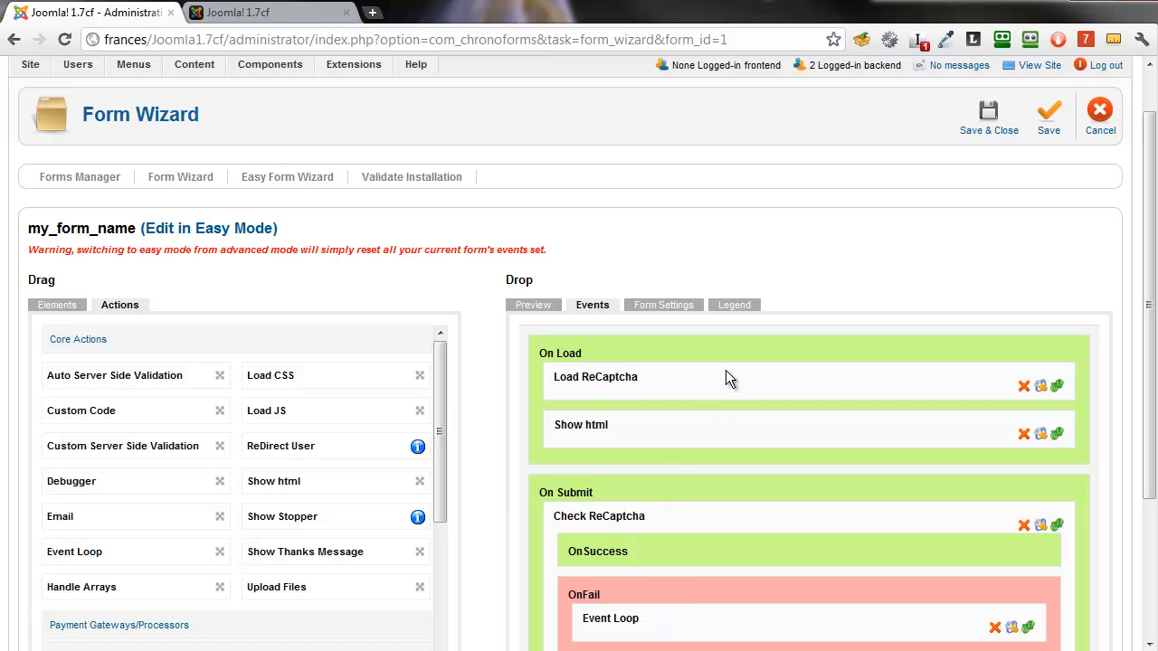
mouse_move(882, 167)
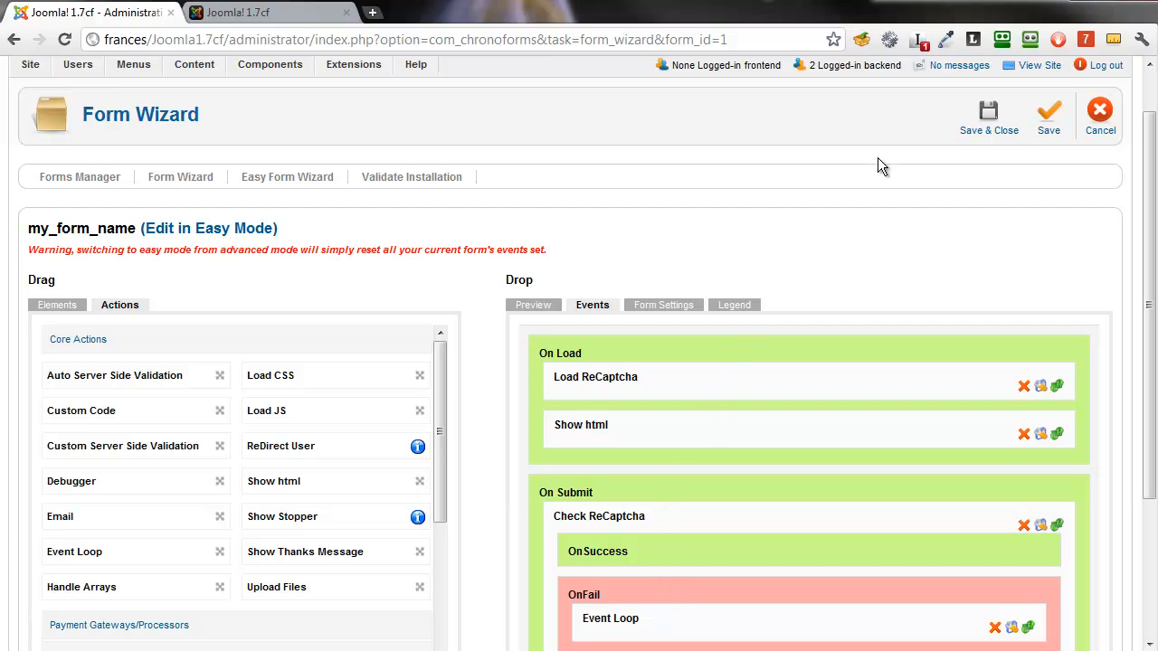
Save the form and reload its frontend page so the reCAPTCHA appears
left_click(1048, 115)
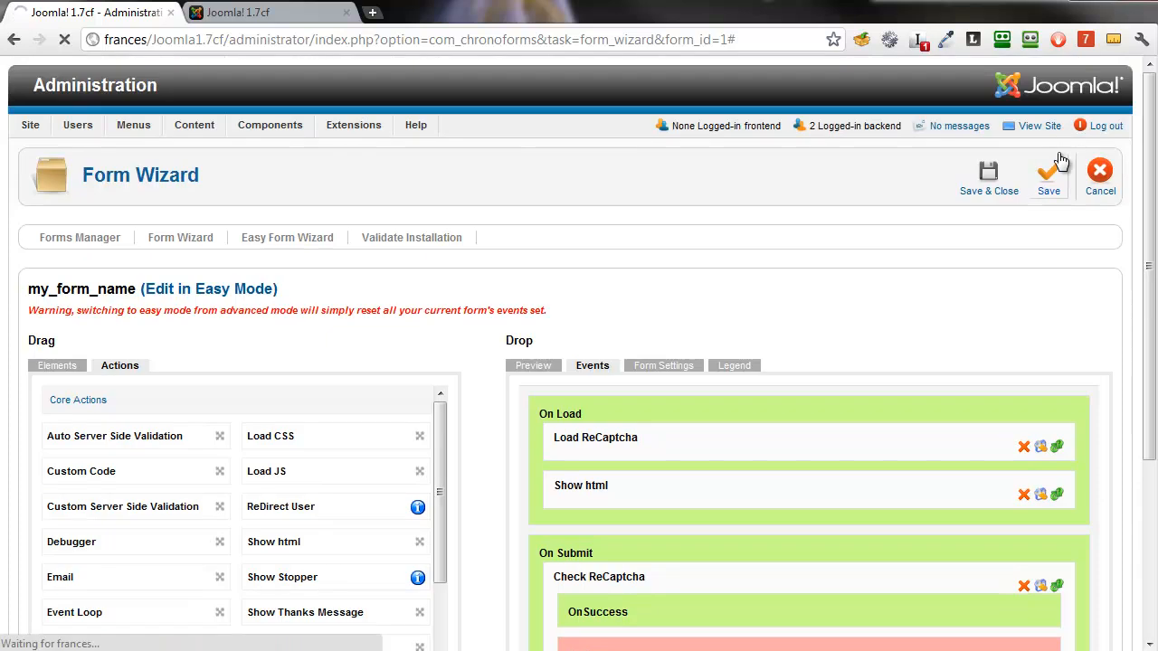
left_click(1049, 177)
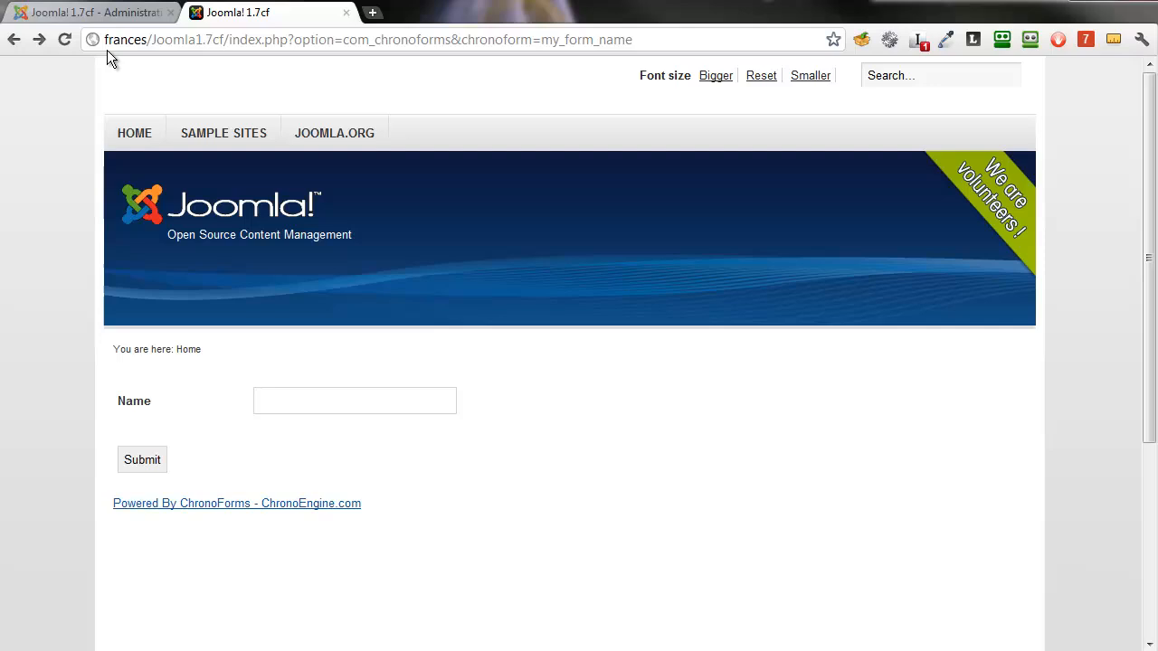
left_click(65, 40)
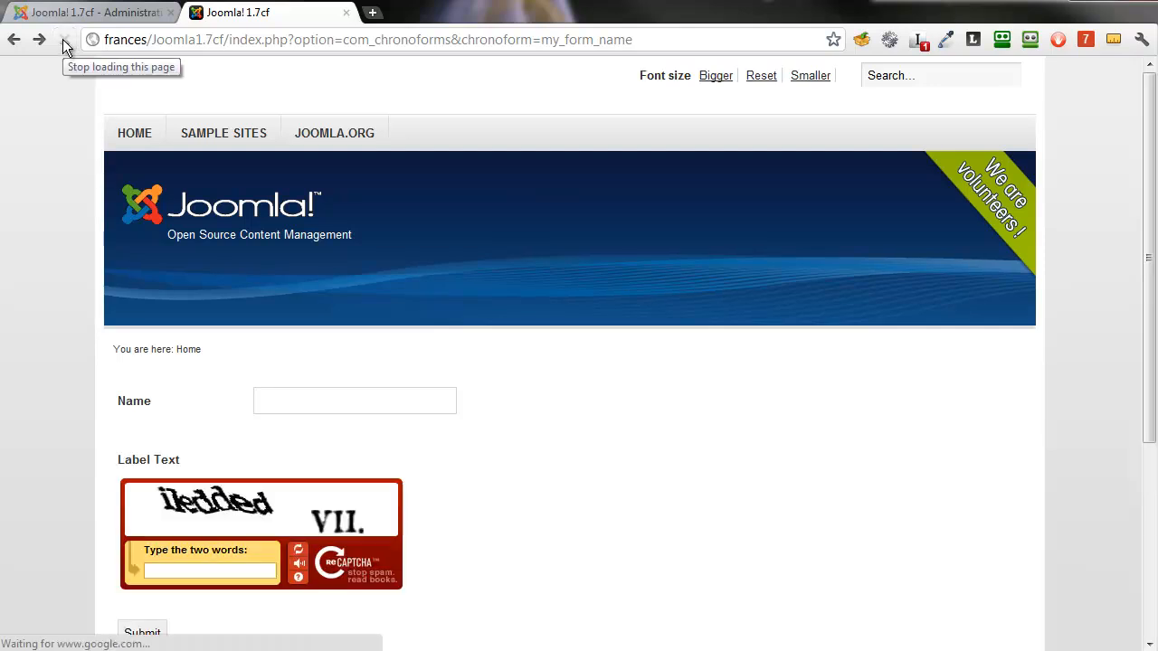
scroll("down", 3)
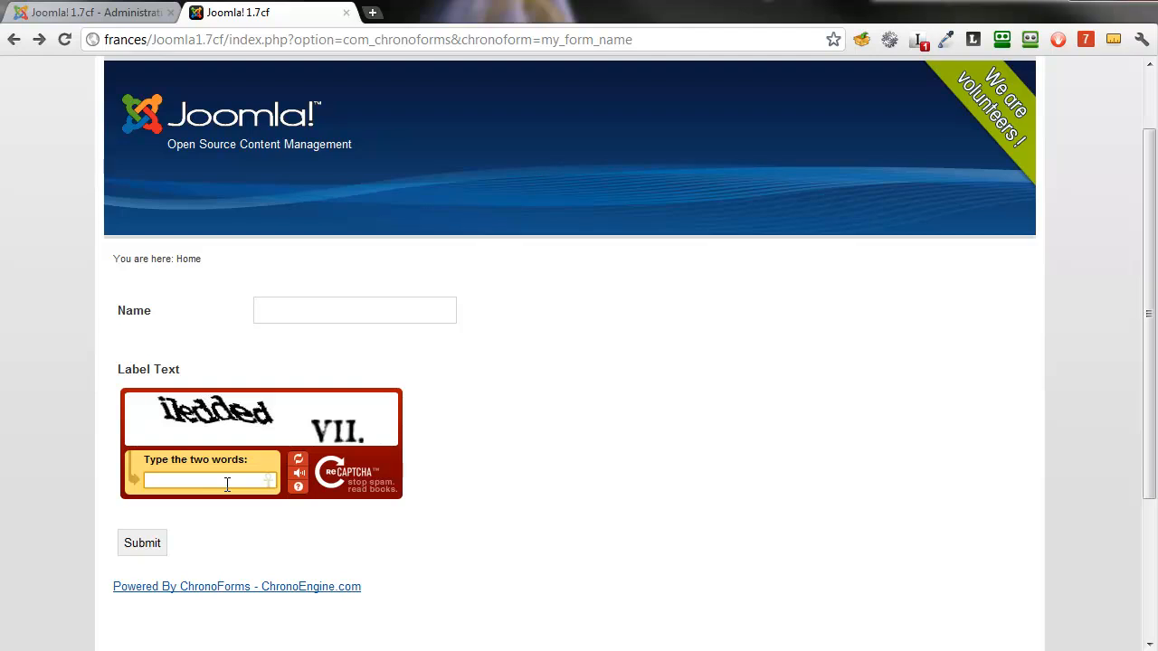
Submit the form with the correct reCAPTCHA words, see the thank-you message, and go back
type("ile")
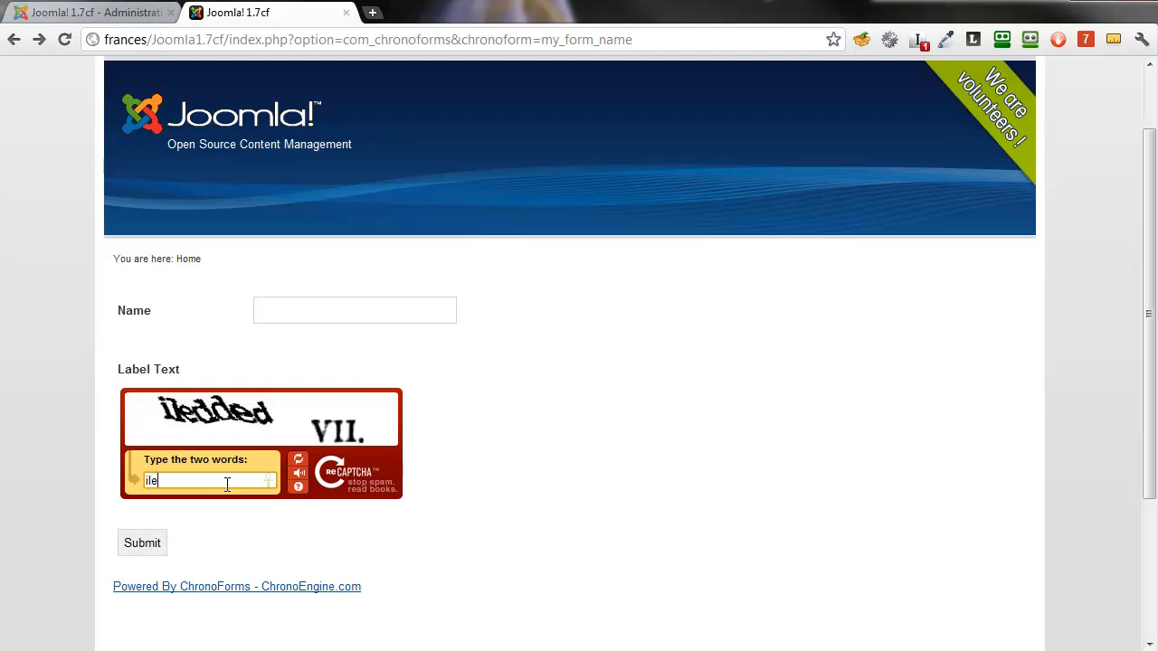
type("iledded V")
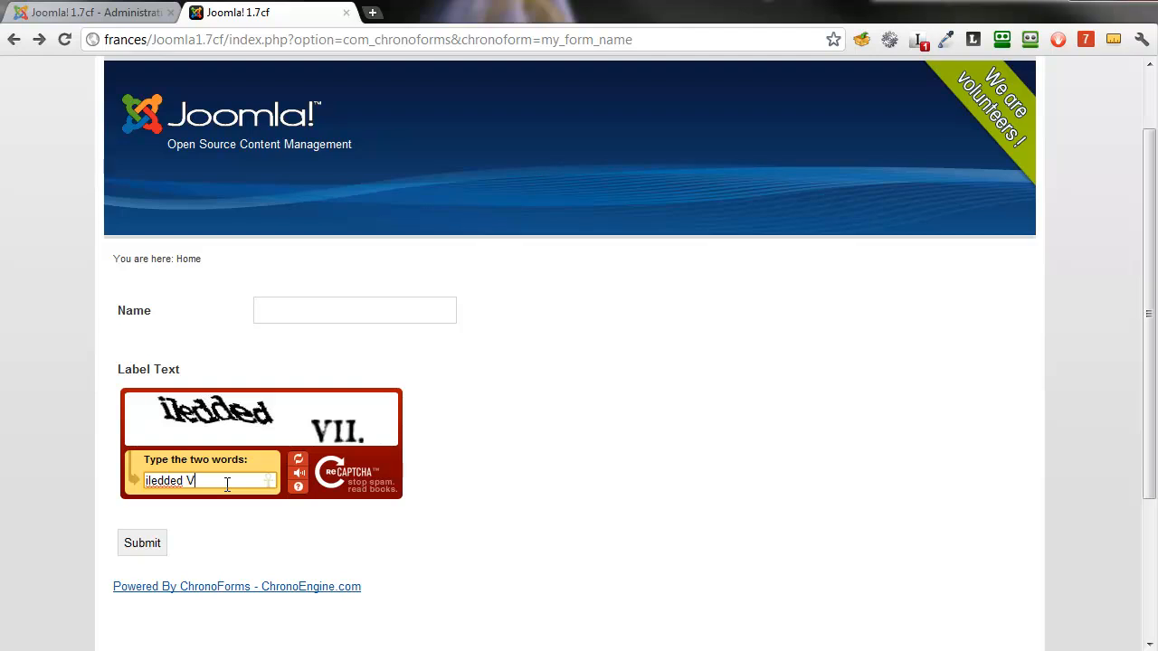
type("II.")
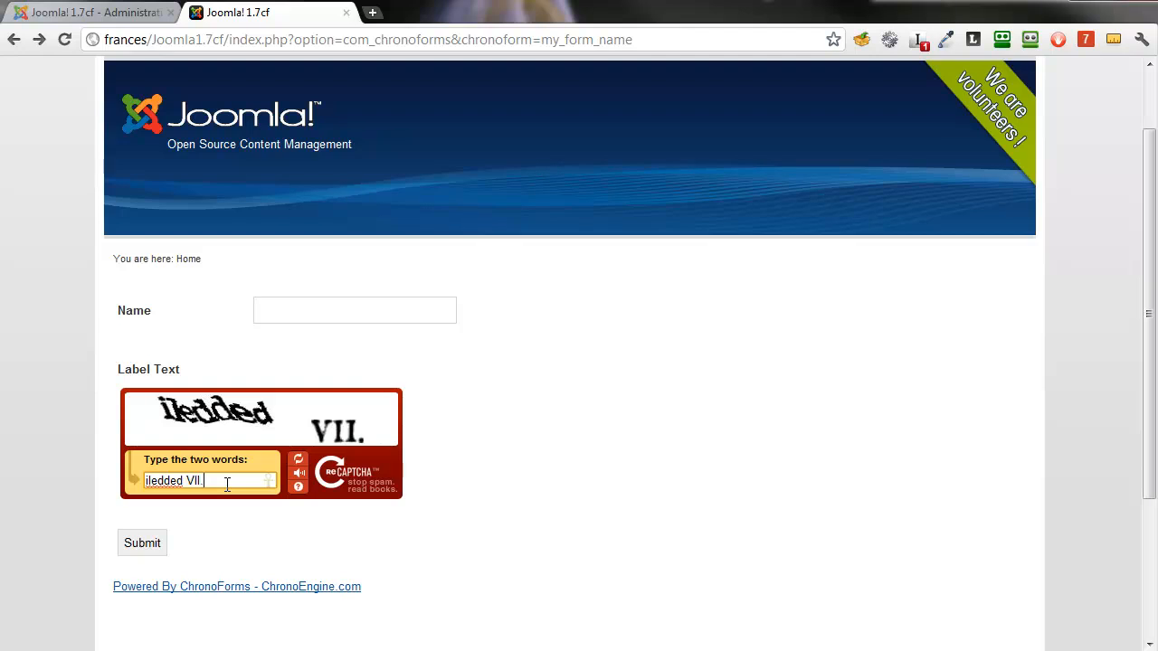
left_click(142, 543)
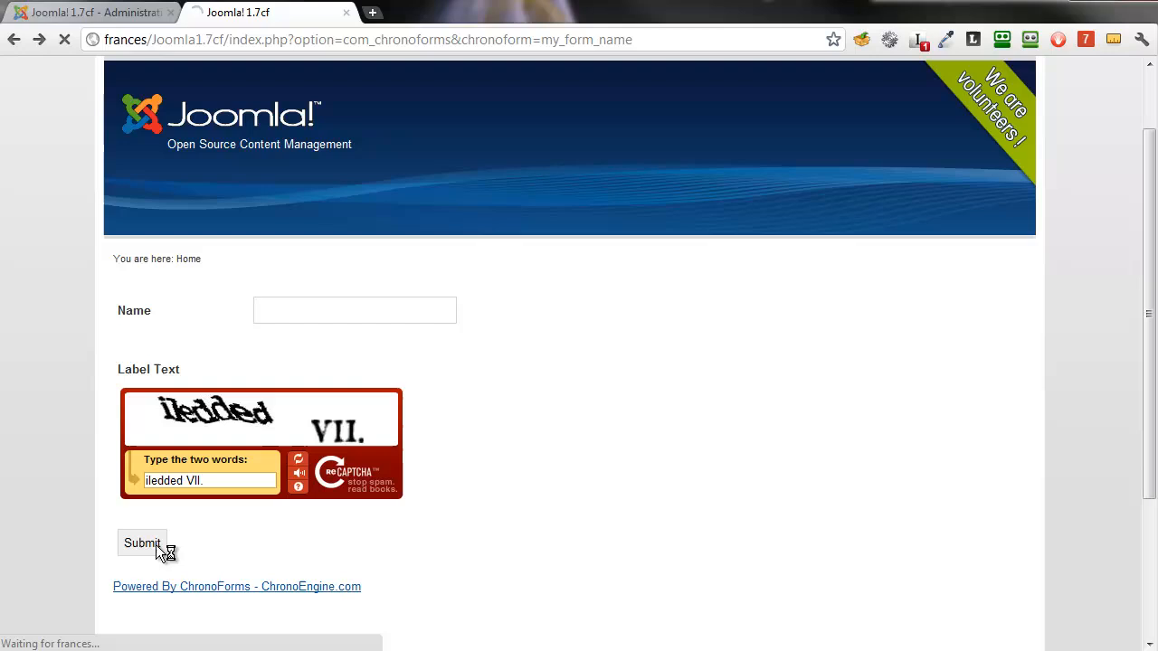
left_click(141, 543)
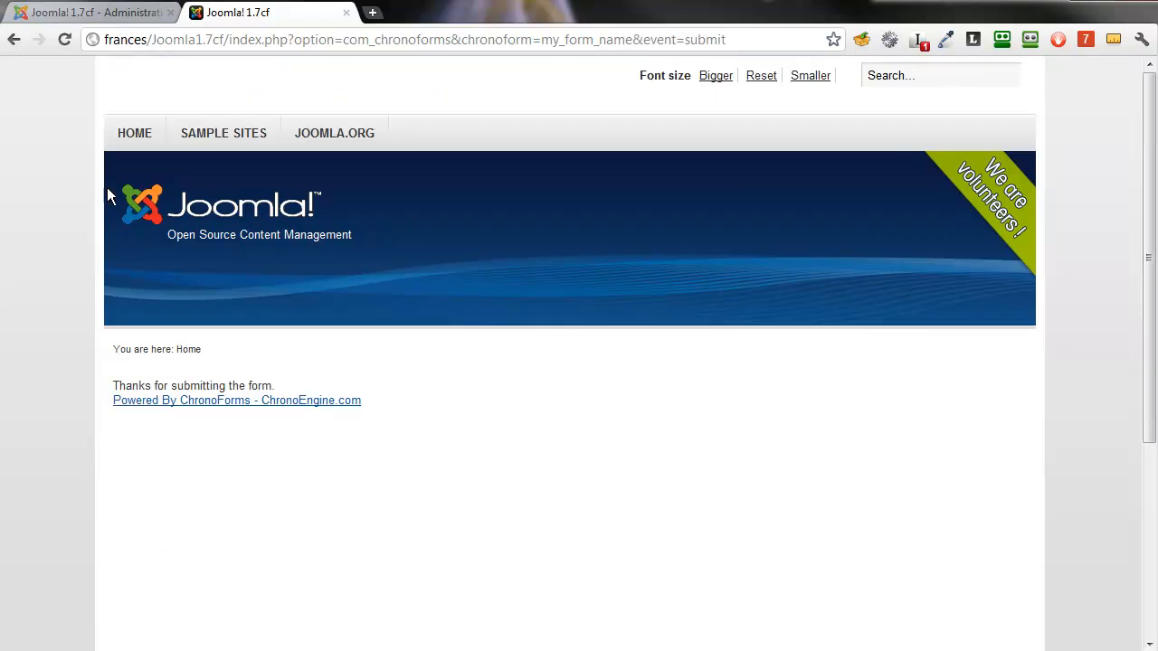
left_click(15, 40)
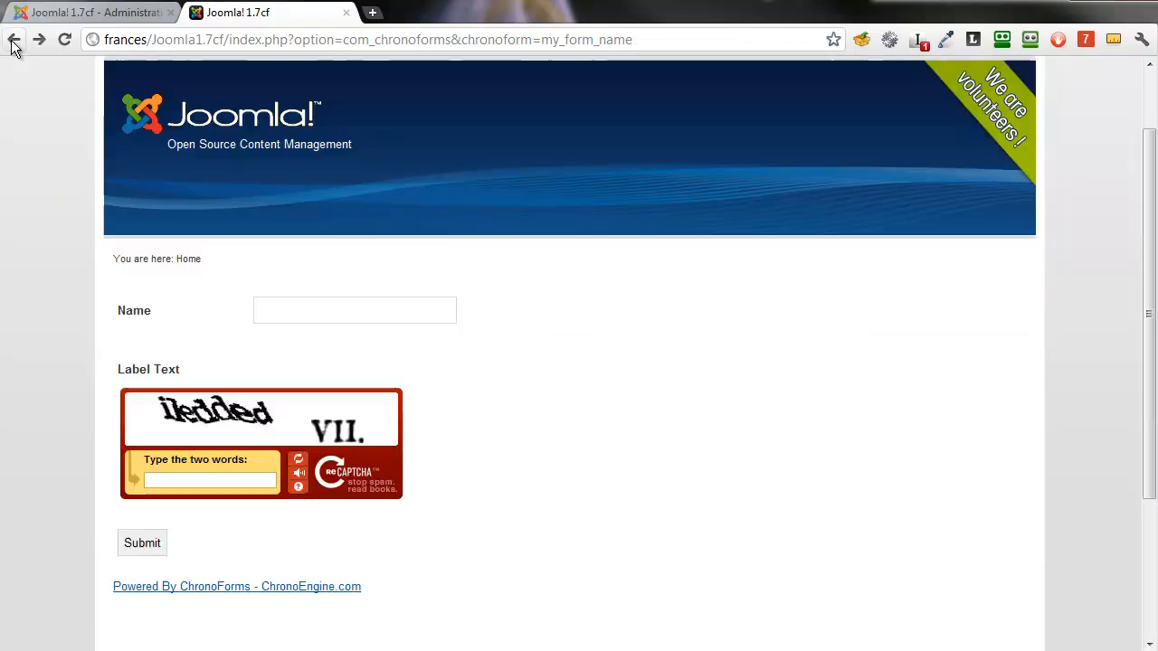
Submit the form with the wrong answer 'www' so it returns a reCAPTCHA error
left_click(14, 40)
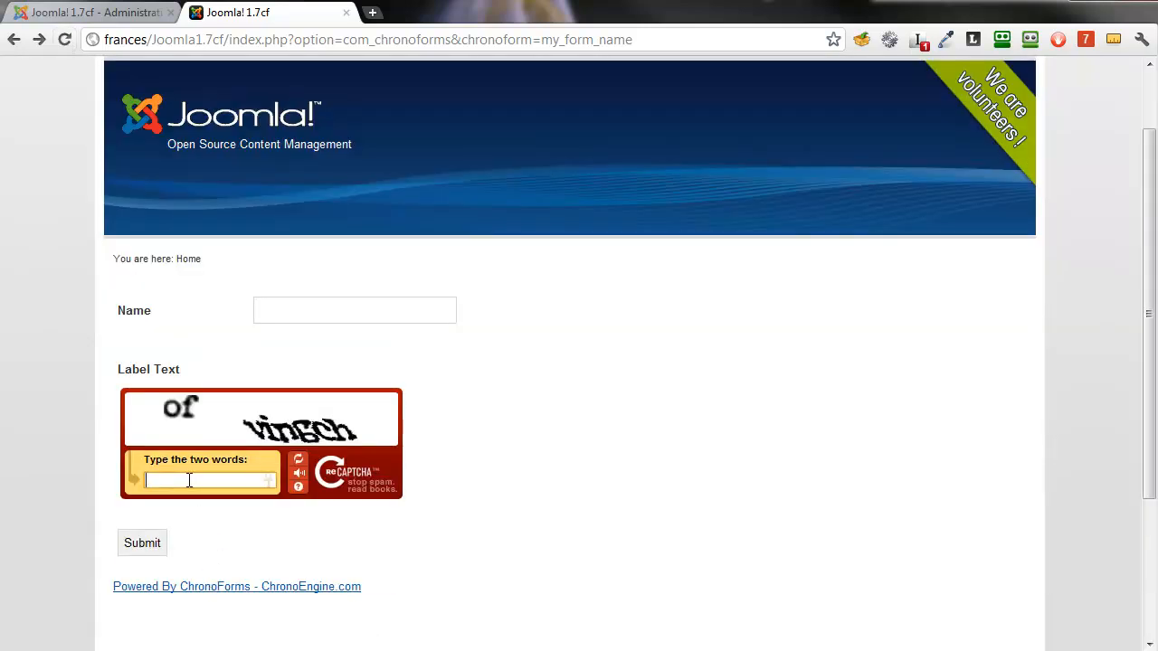
type("www")
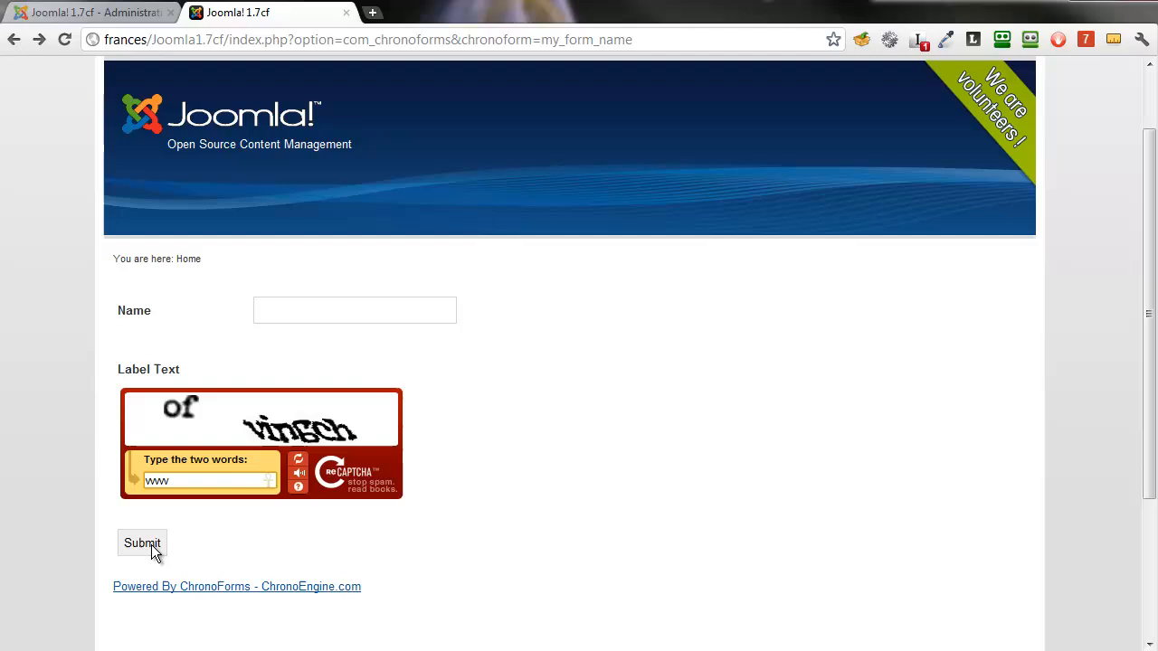
left_click(141, 543)
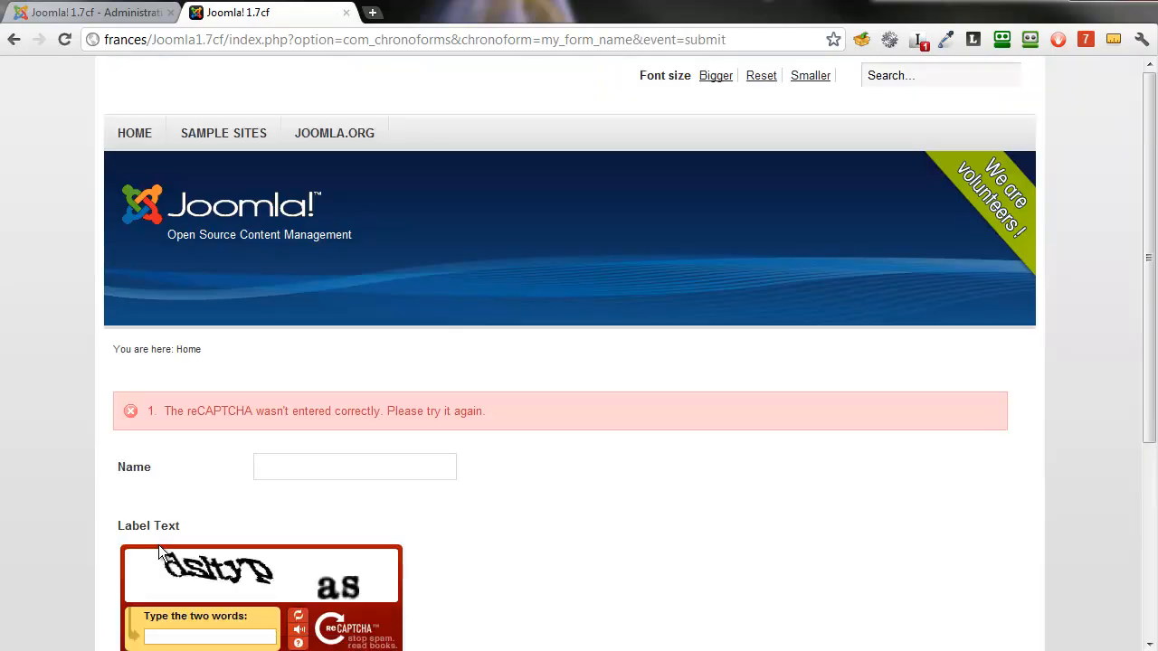
scroll("down", 3)
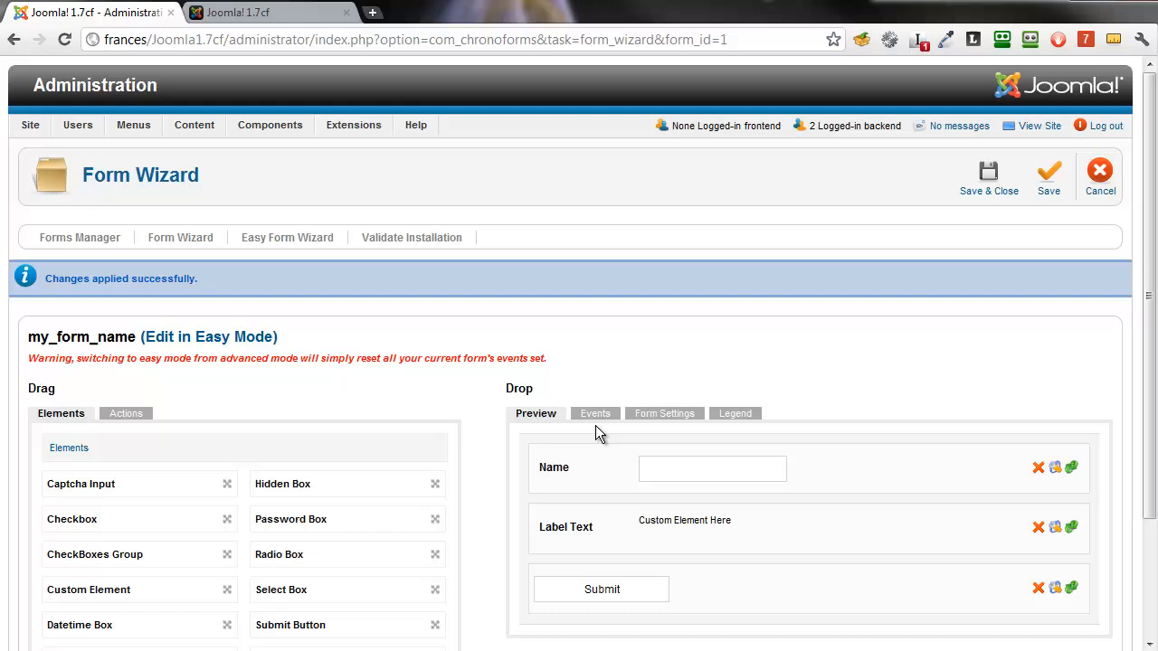
mouse_move(694, 561)
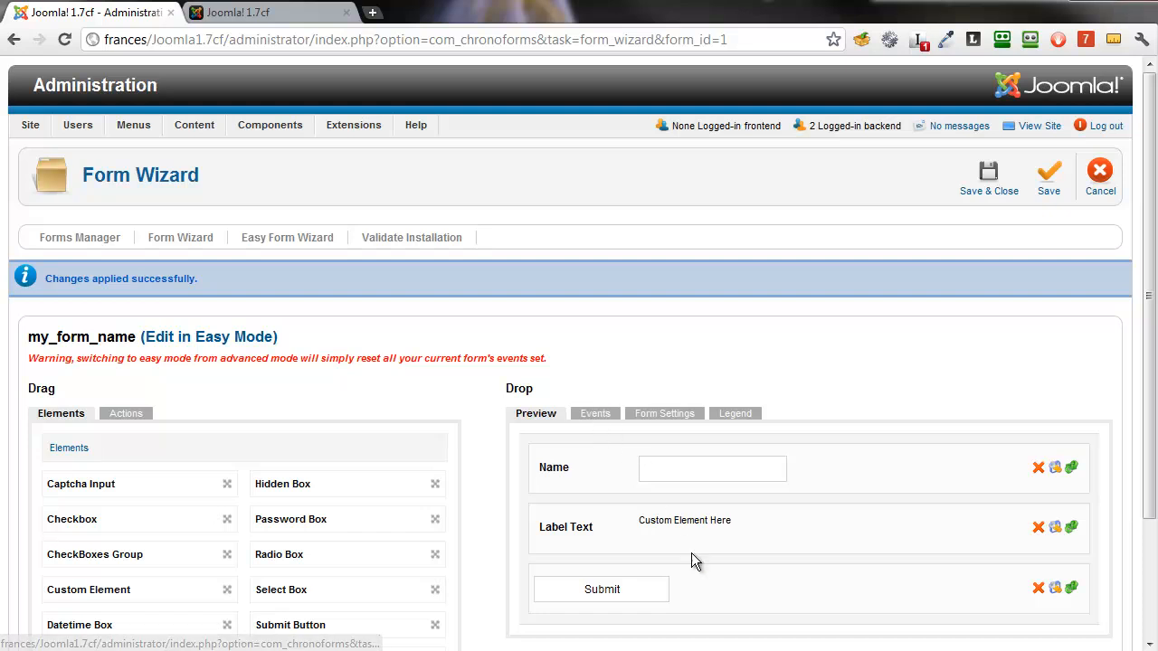
Clear the reCAPTCHA custom element's label text, toggle pure code output, and apply
left_click(1055, 528)
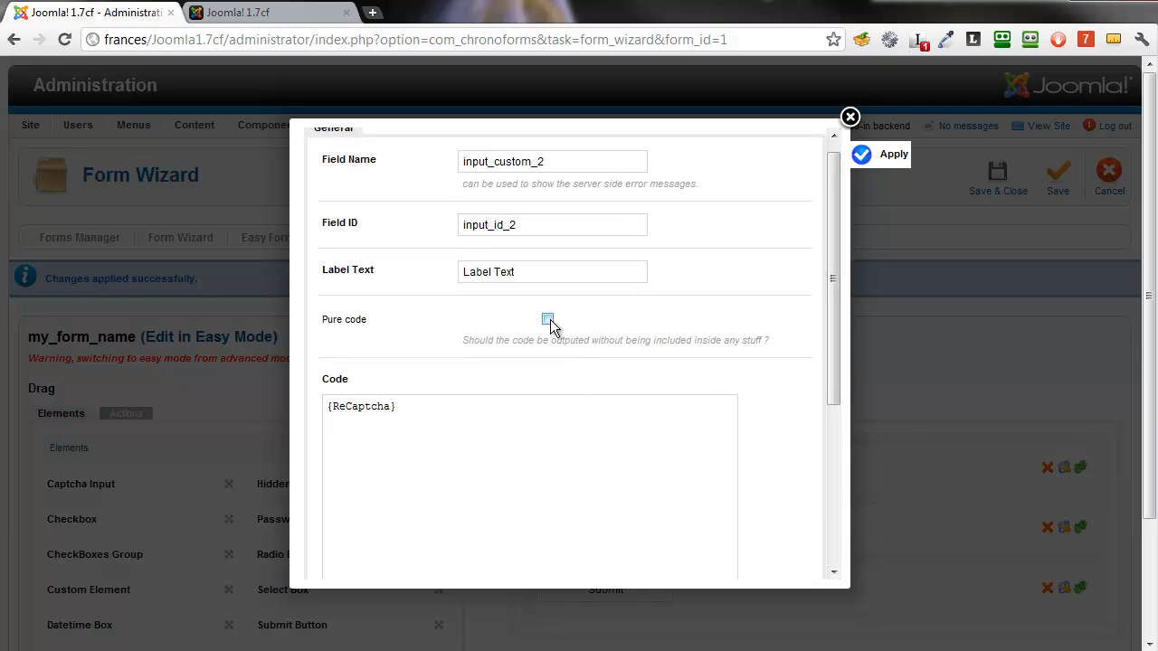
left_click(547, 319)
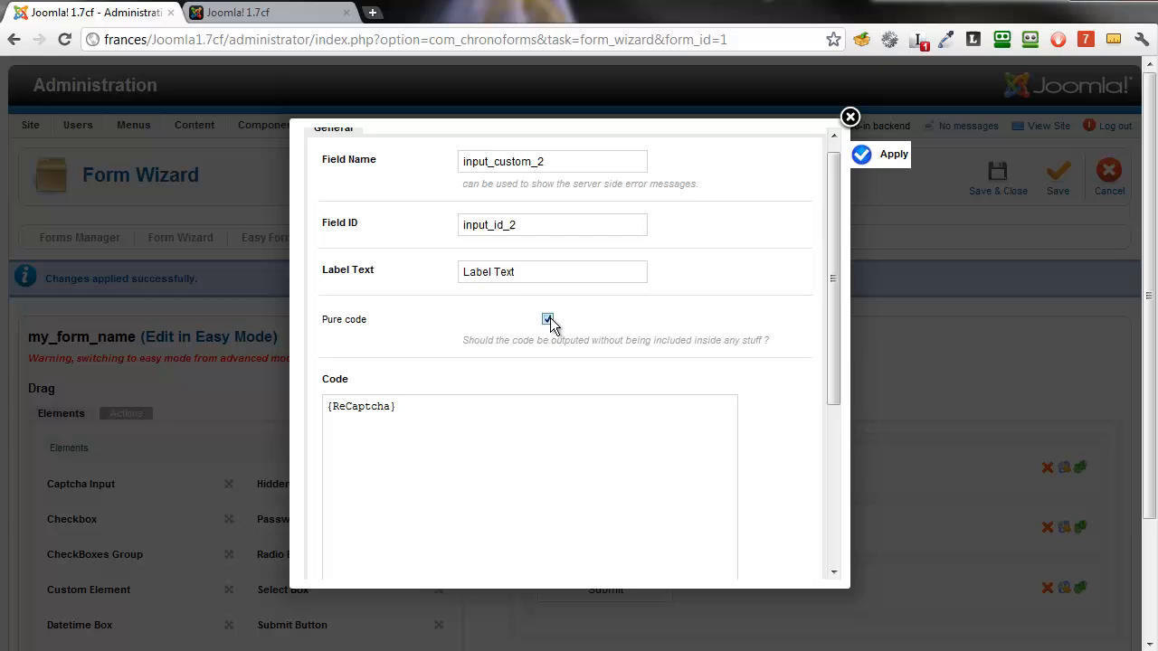
triple_click(552, 272)
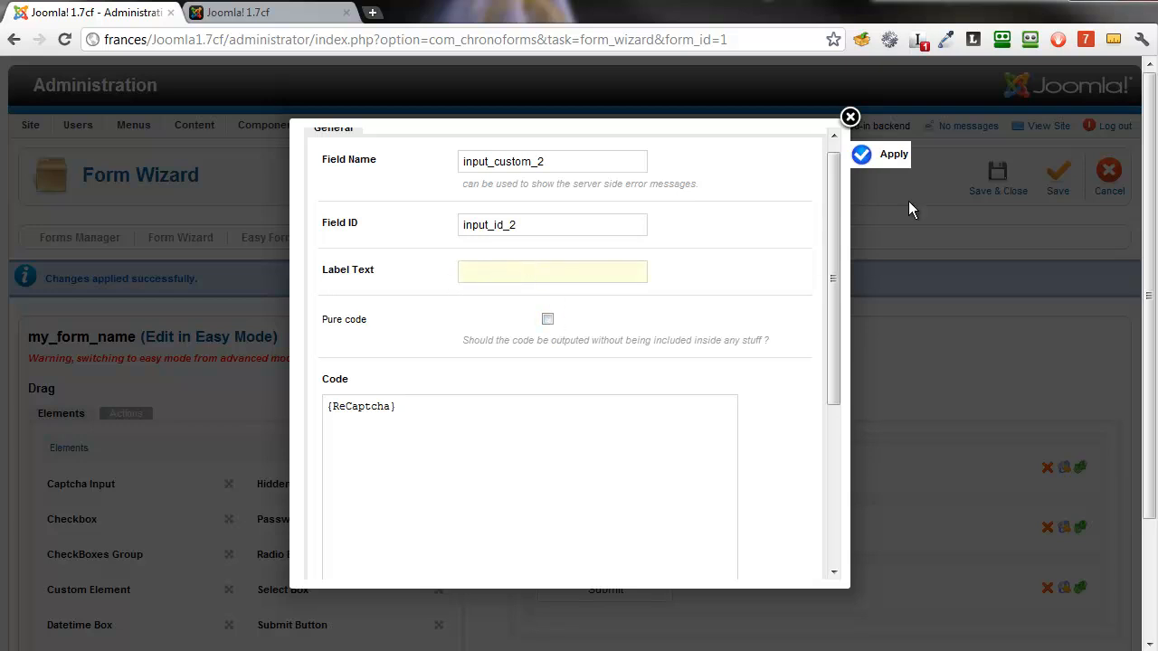
left_click(894, 154)
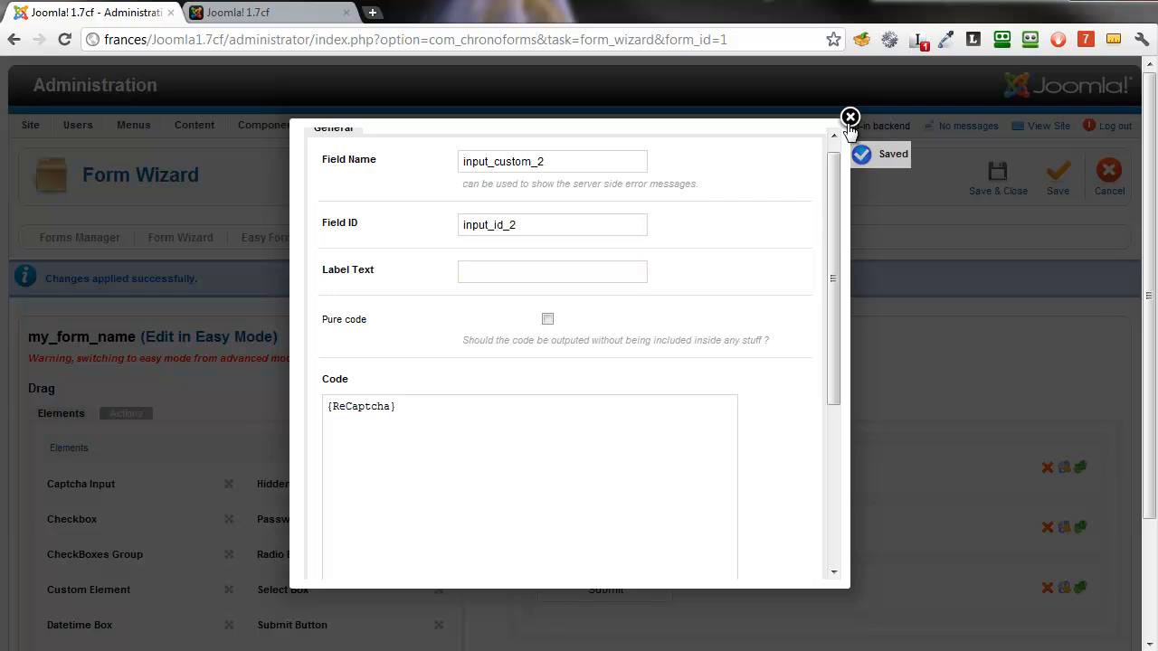
left_click(851, 117)
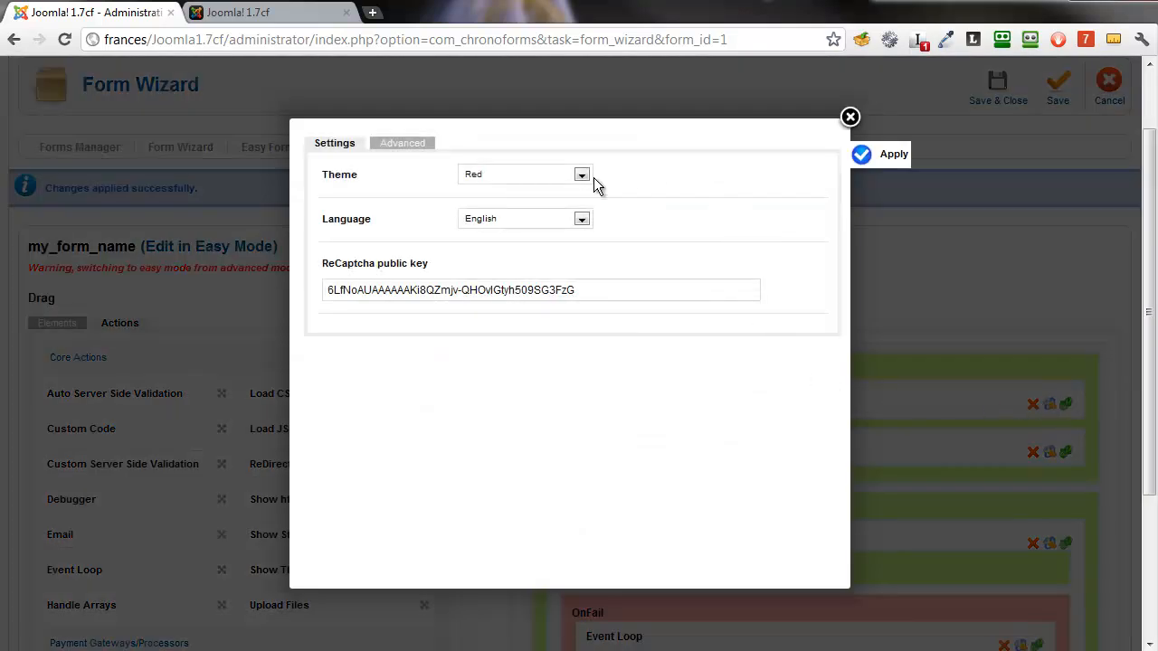
Set the Load ReCaptcha action to White theme and German language and apply
left_click(581, 174)
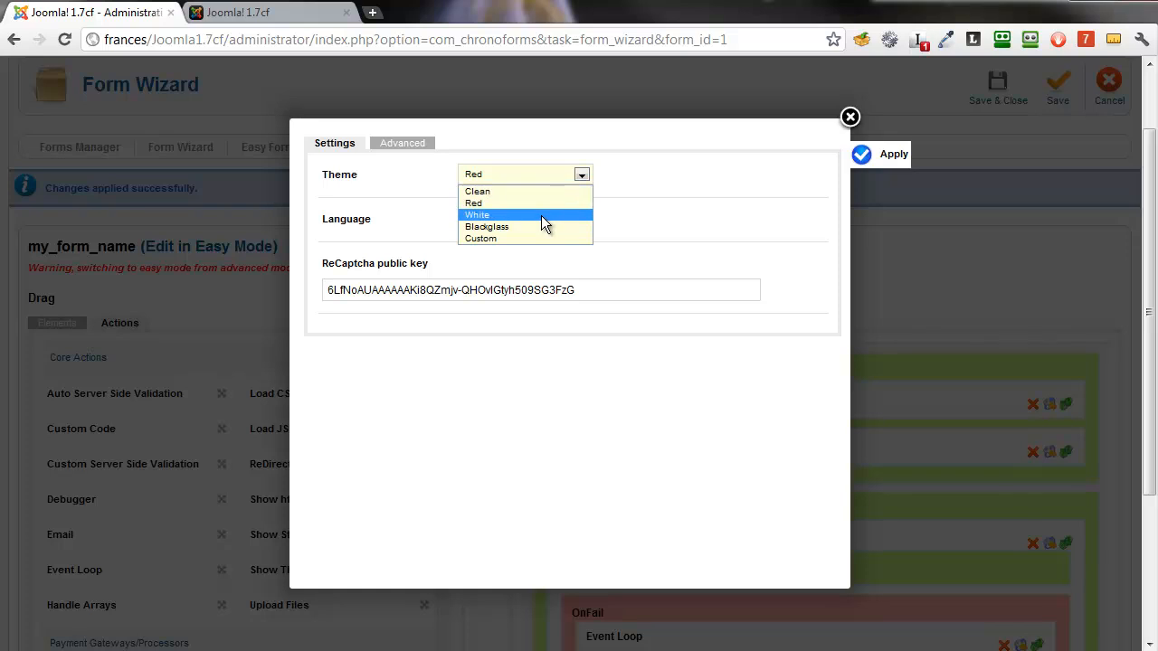
left_click(478, 213)
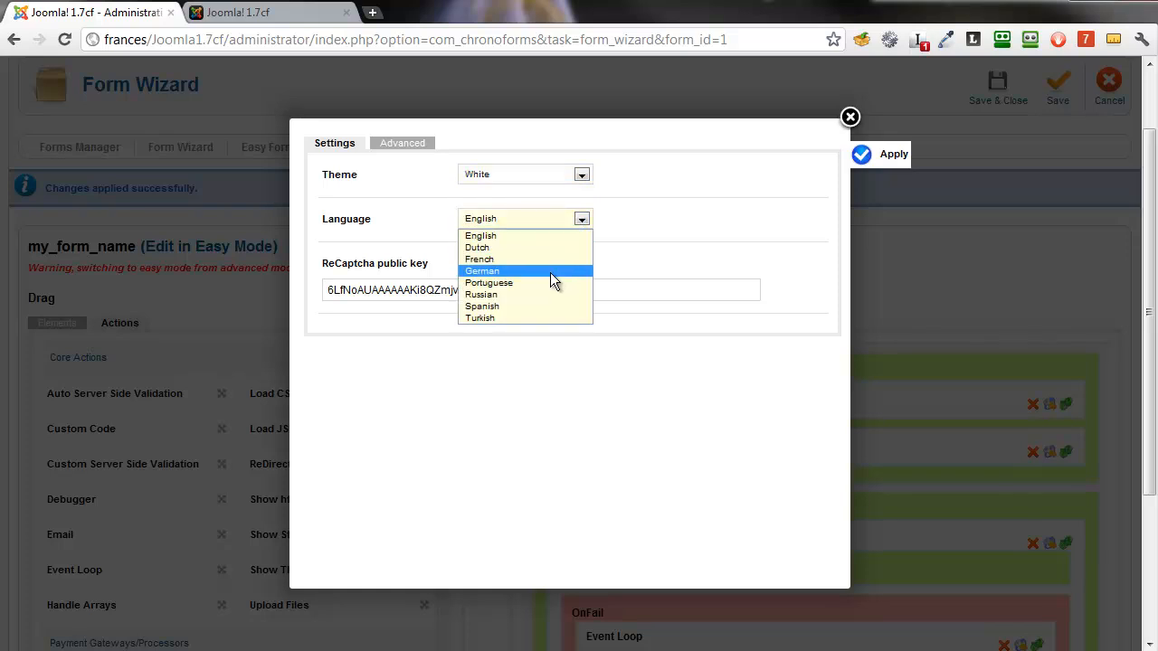
left_click(481, 272)
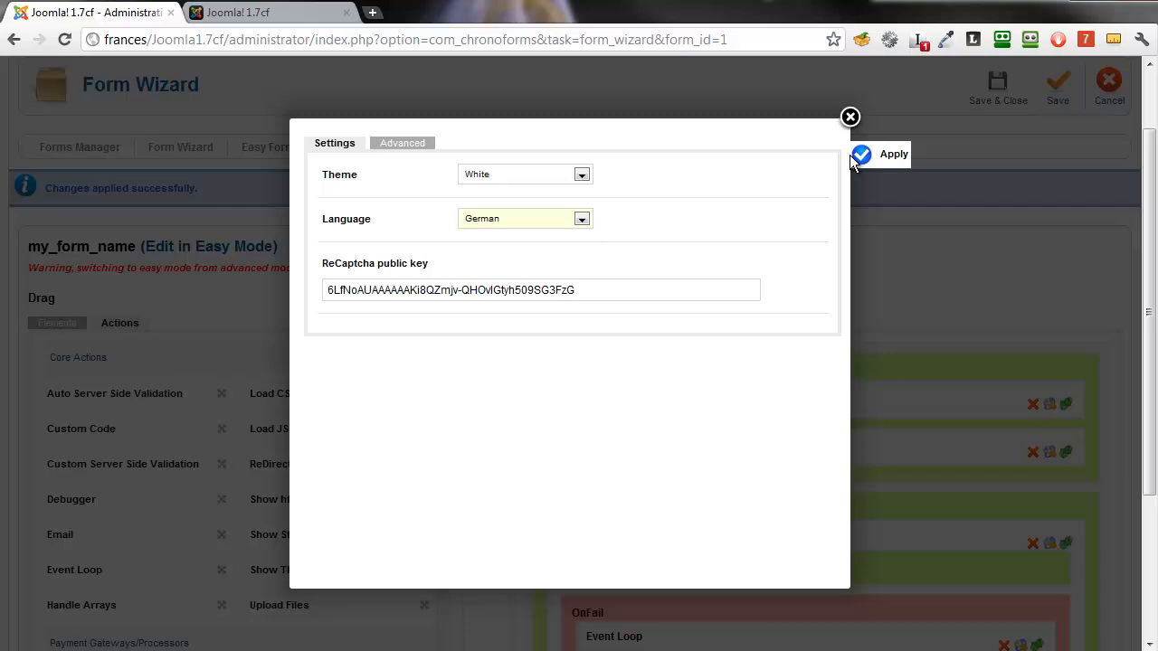
left_click(894, 154)
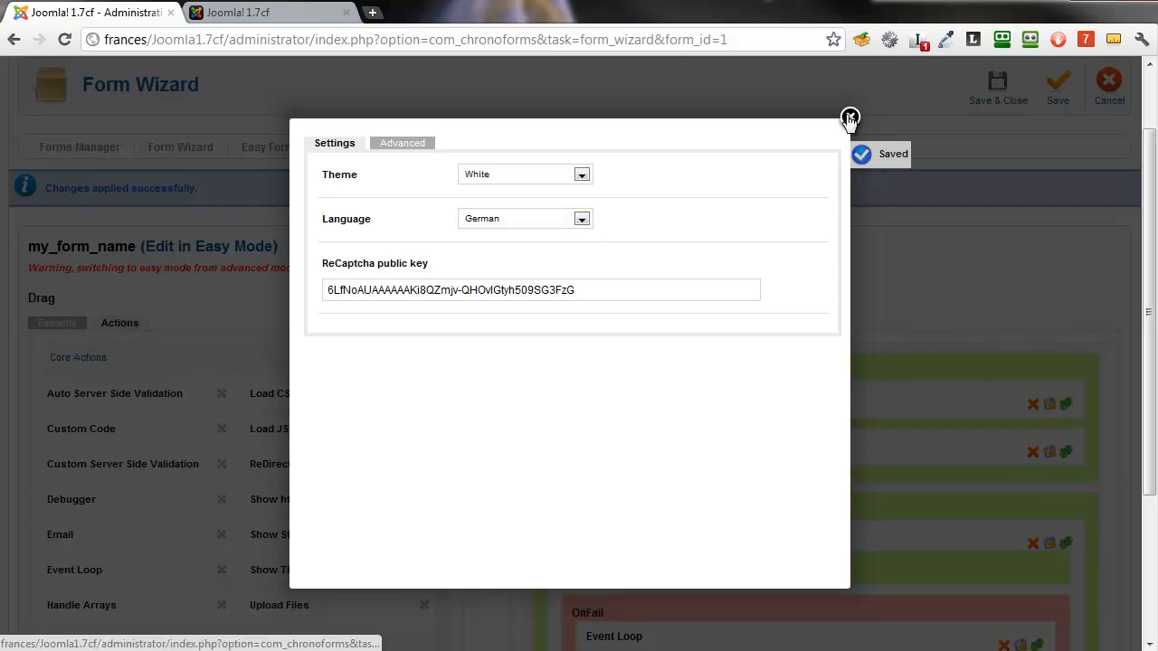
left_click(848, 120)
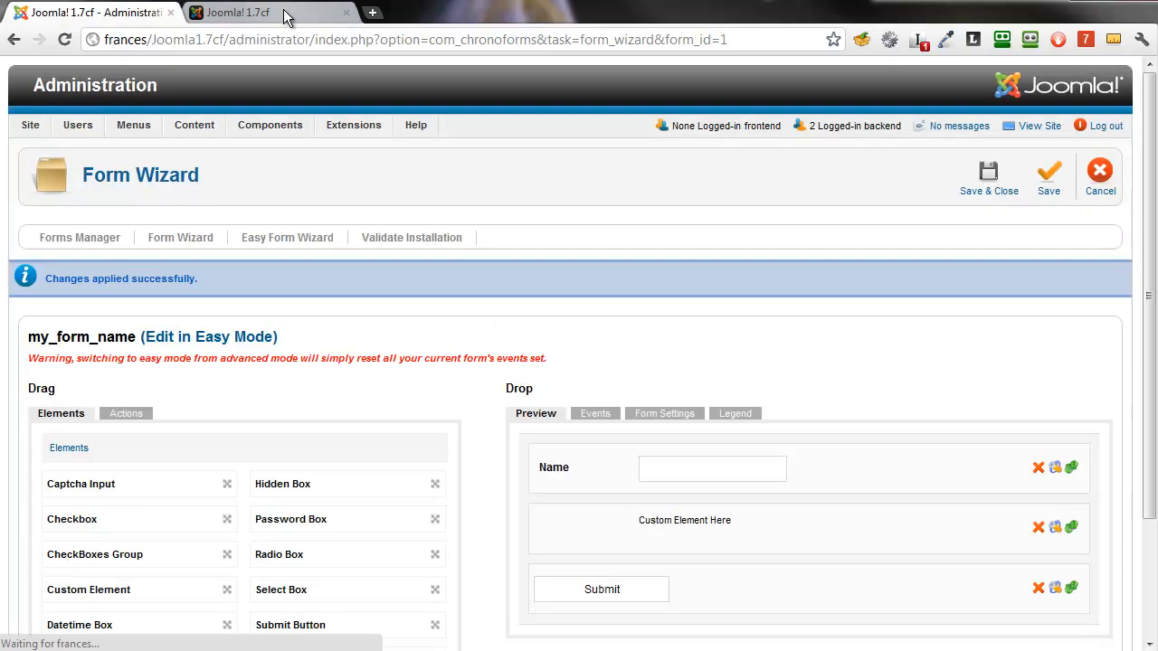
Reload the frontend form to show the white, German reCAPTCHA without a label
left_click(236, 11)
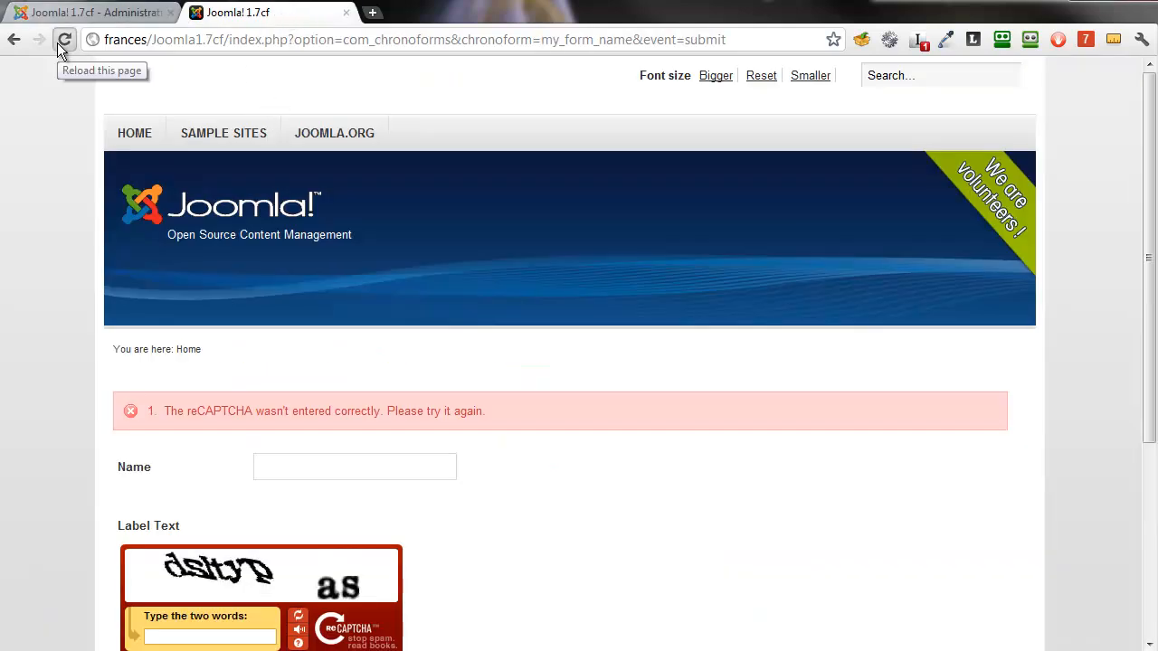
left_click(65, 39)
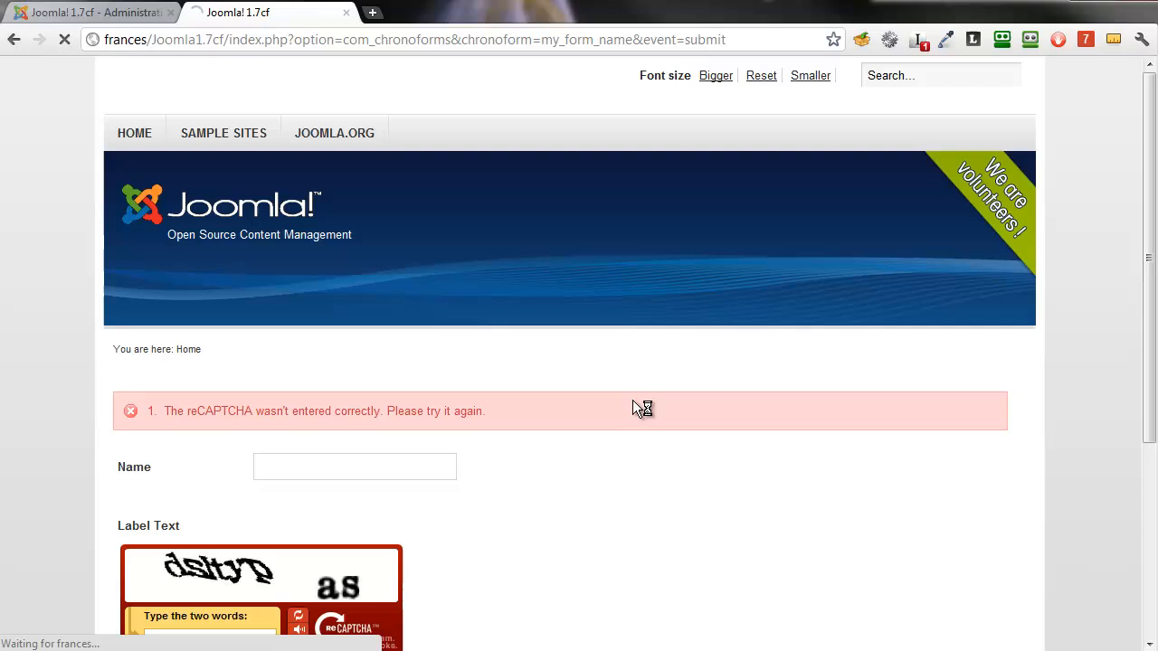
scroll("down", 3)
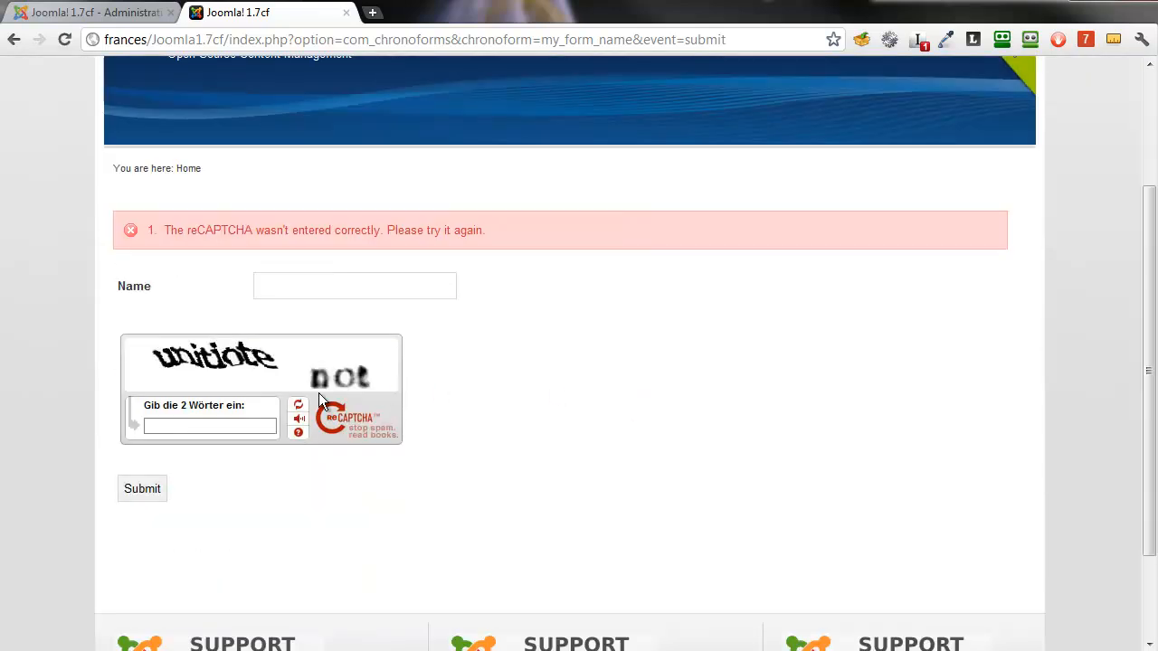